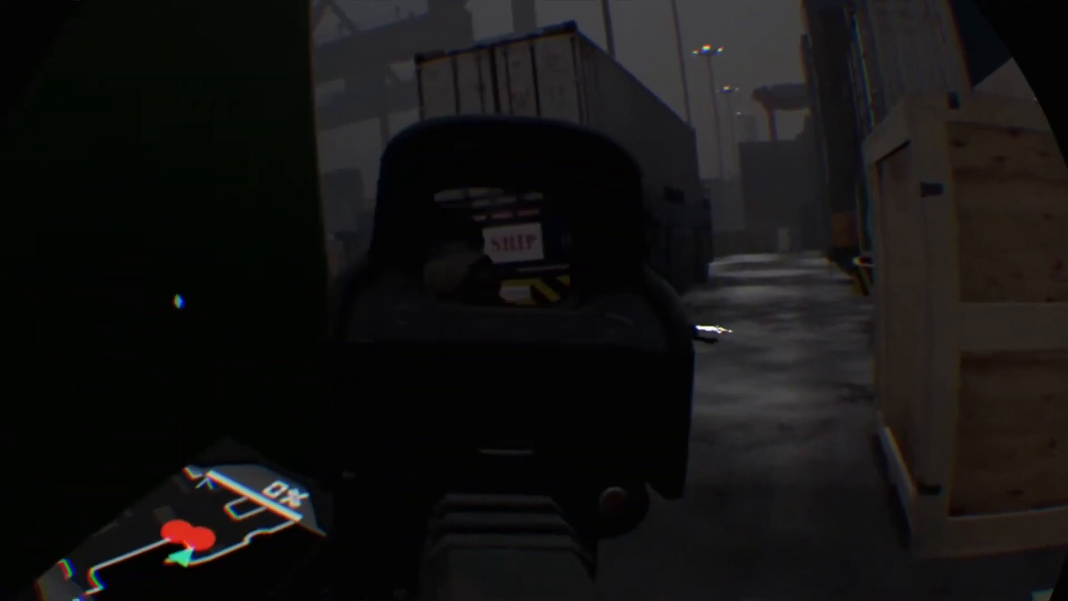
click(534, 300)
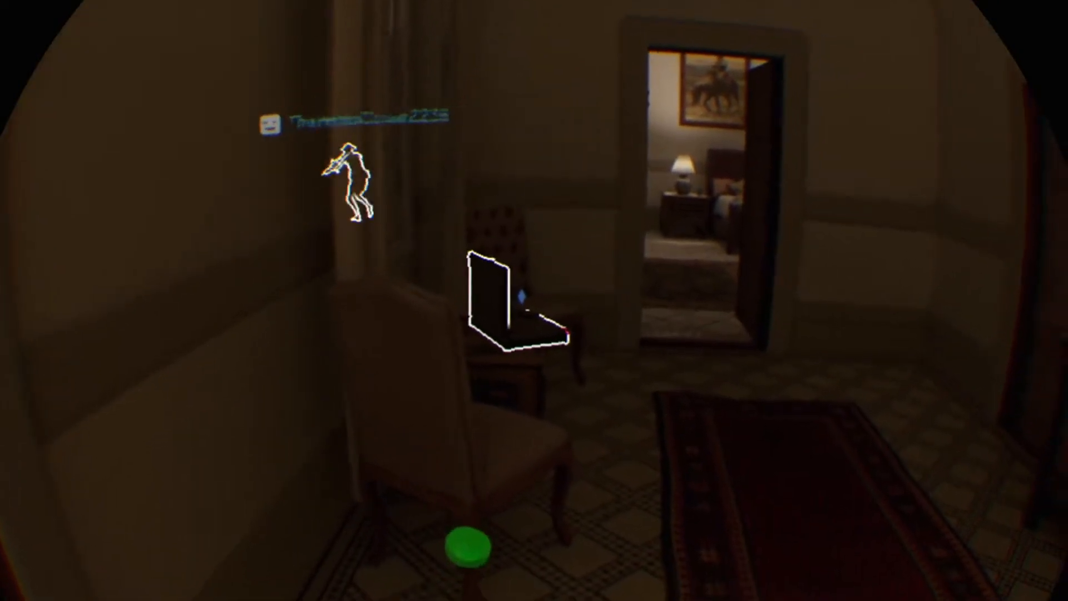
mouse_move(534, 300)
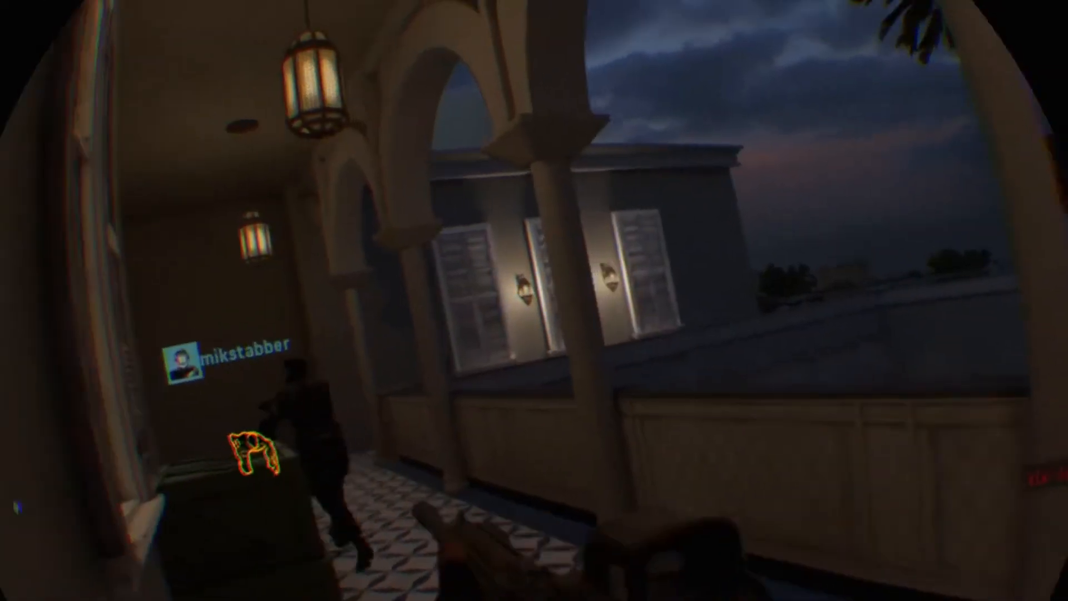
mouse_move(534, 300)
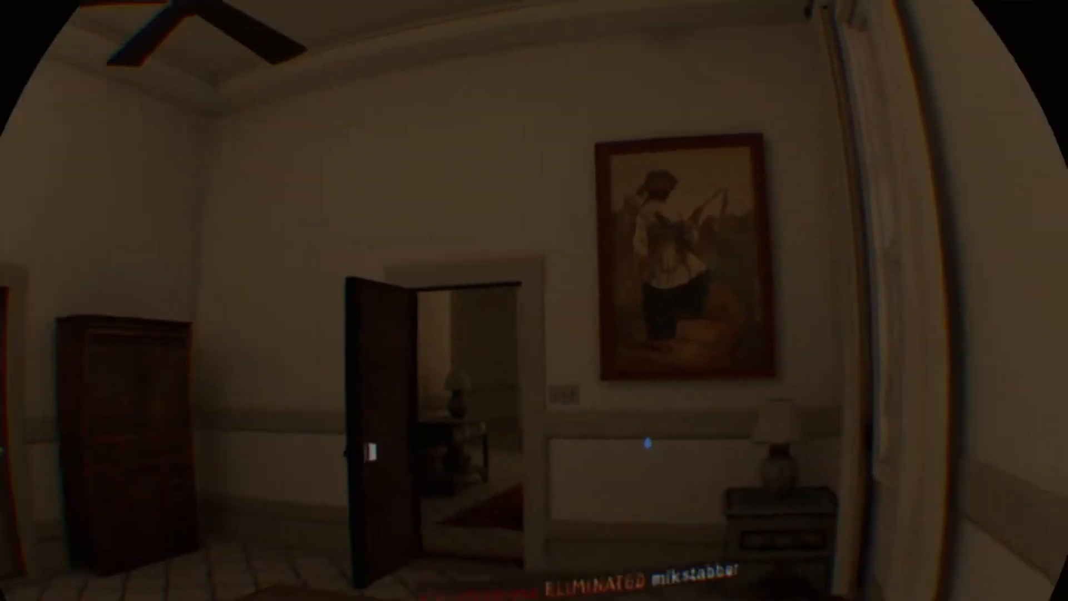